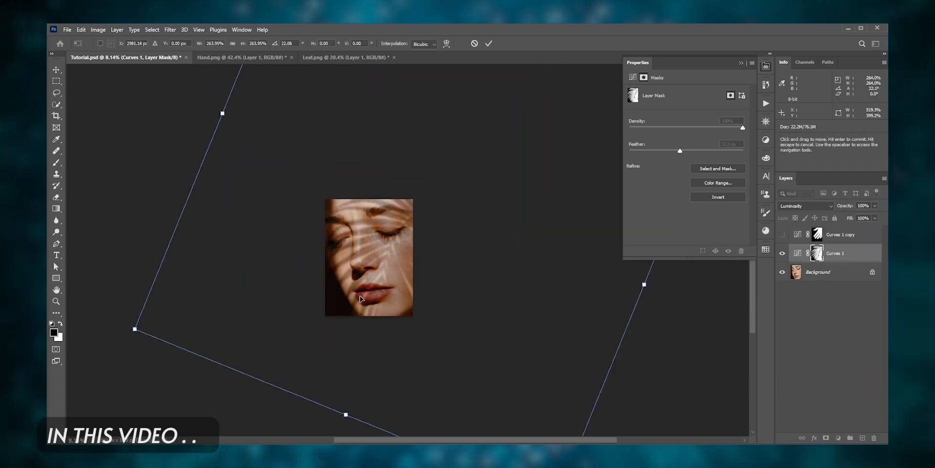
- Add a Curves adjustment layer and pull the curve down to darken the portrait
left_click_drag(369, 258, 405, 281)
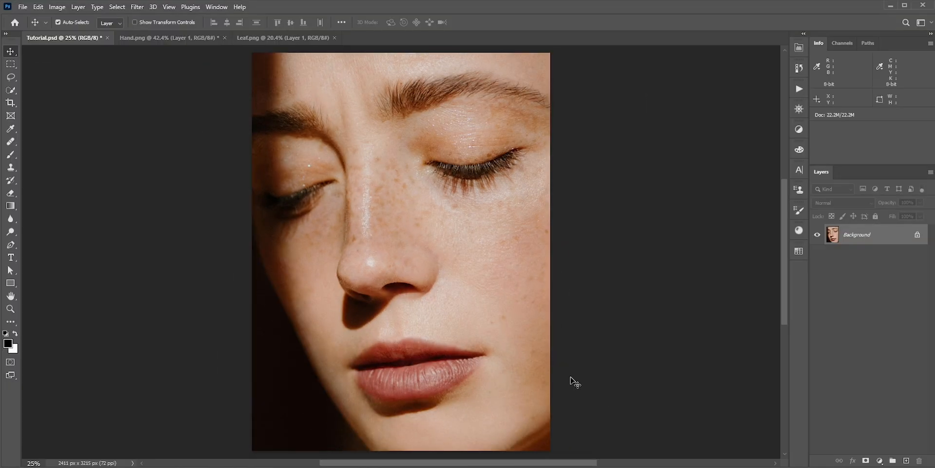
mouse_move(572, 382)
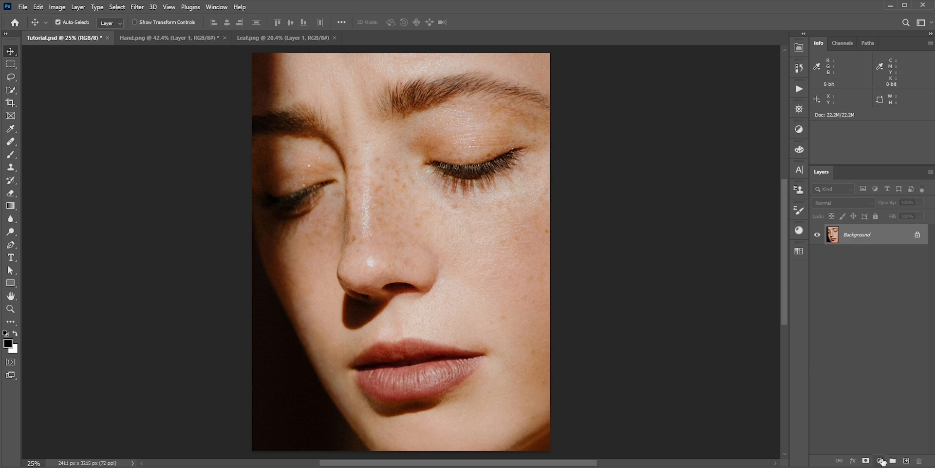
left_click(882, 459)
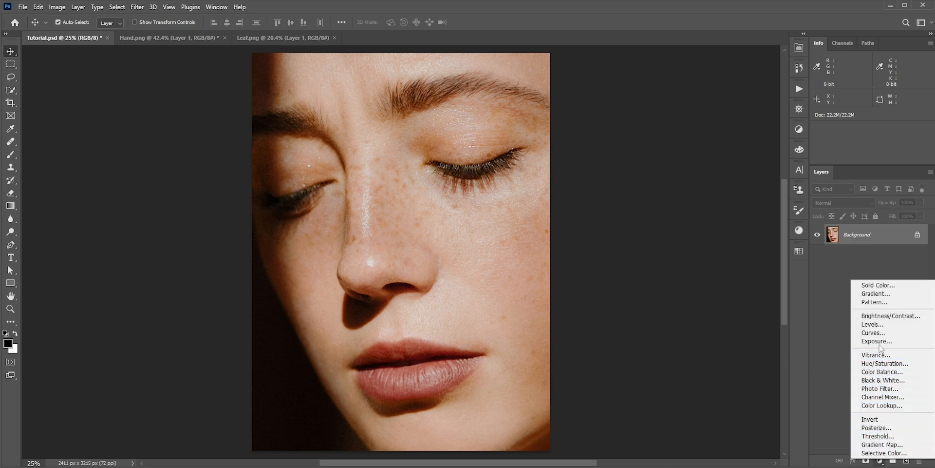
mouse_move(872, 324)
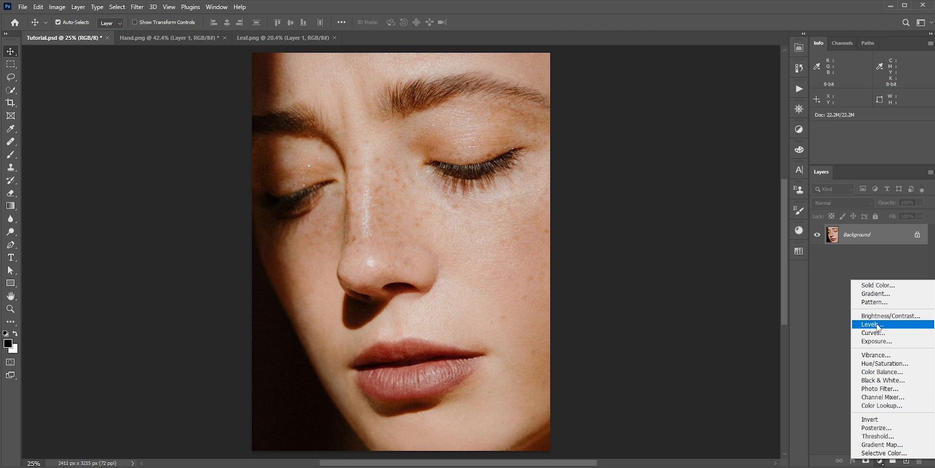
mouse_move(872, 332)
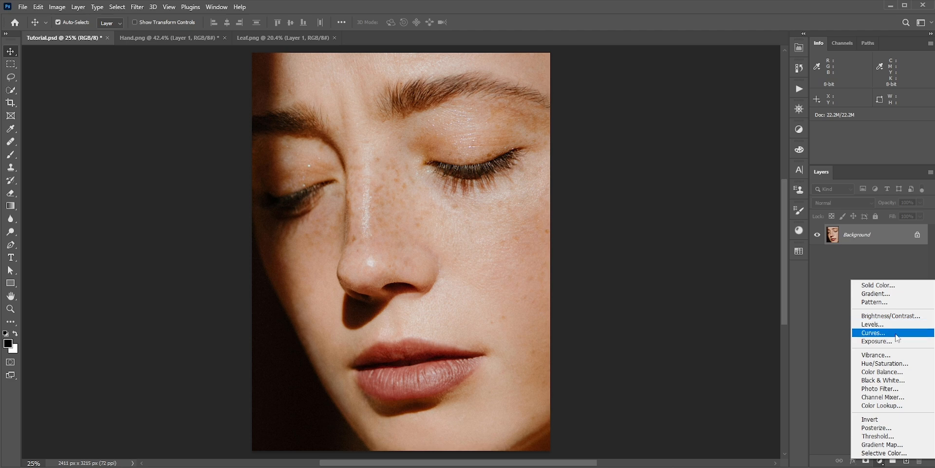
left_click(872, 332)
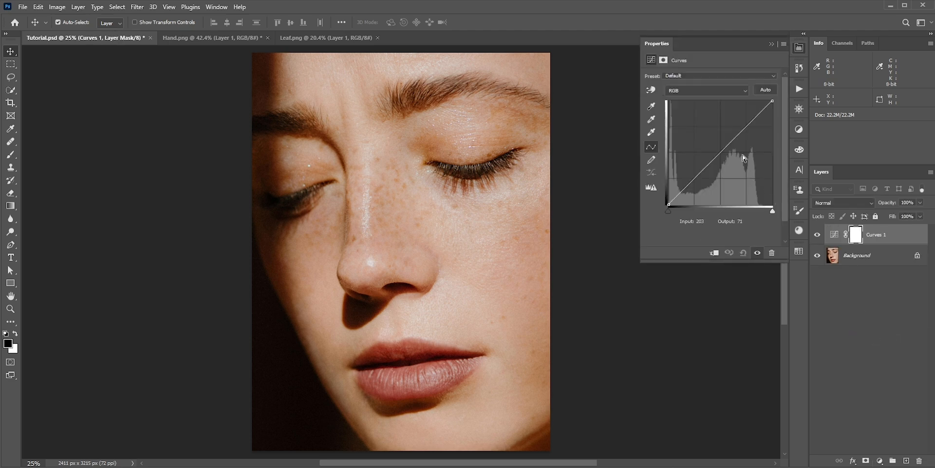
left_click_drag(744, 158, 749, 147)
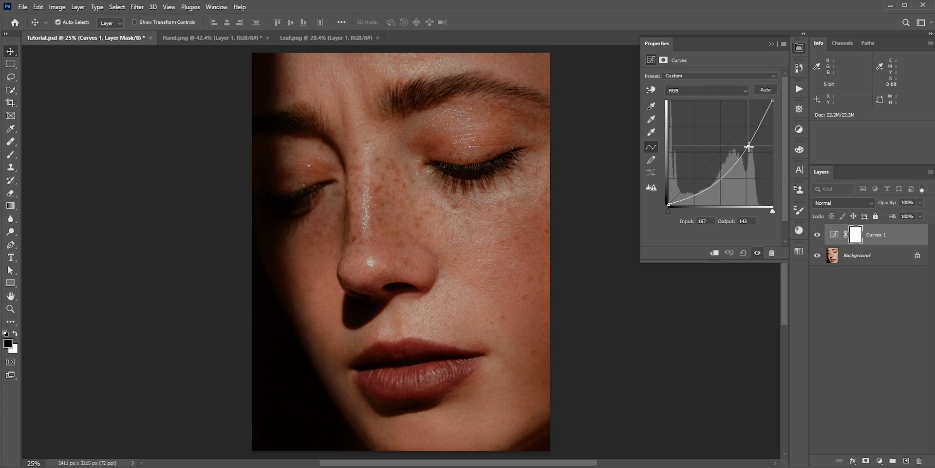
left_click_drag(749, 147, 744, 141)
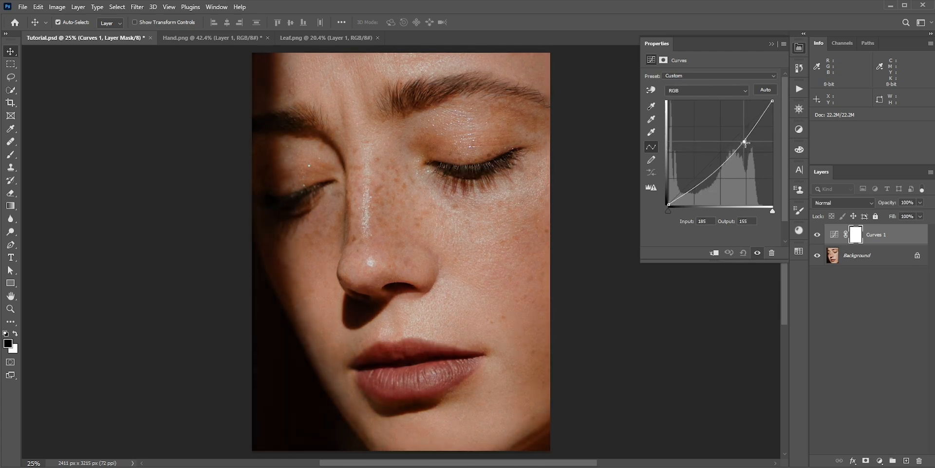
left_click_drag(744, 141, 753, 149)
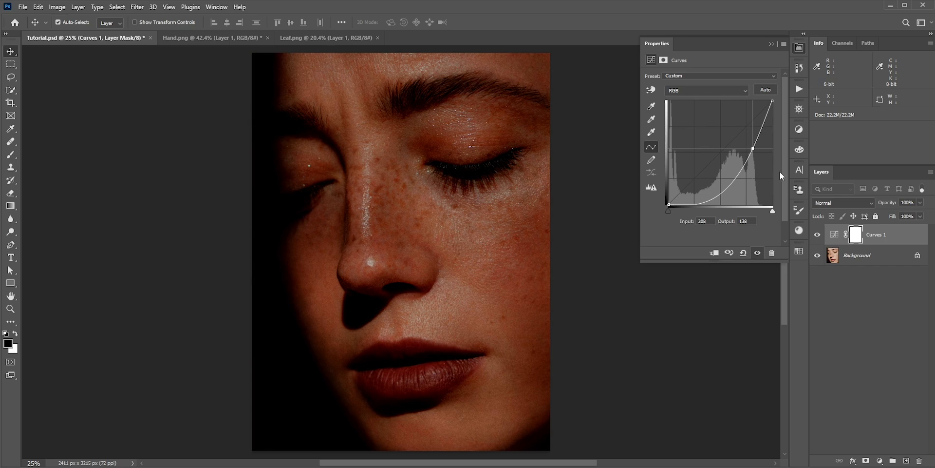
- Set the Curves layer's blend mode to Luminosity
left_click(842, 202)
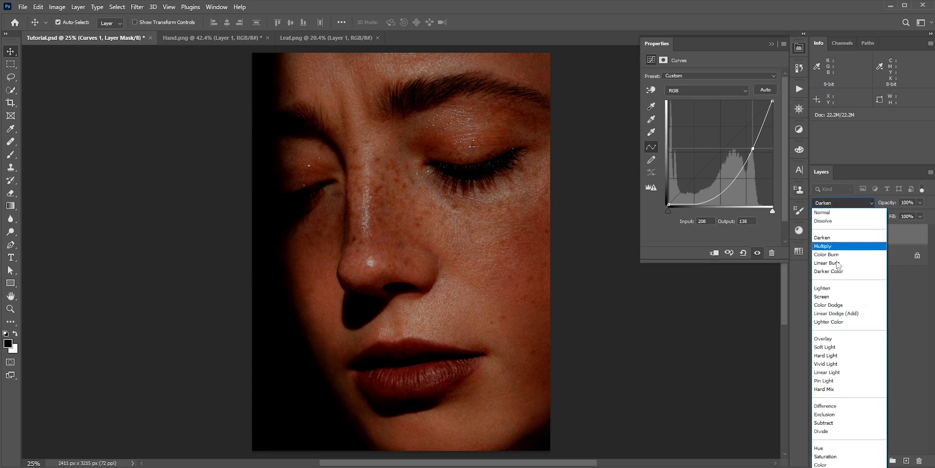
left_click(827, 452)
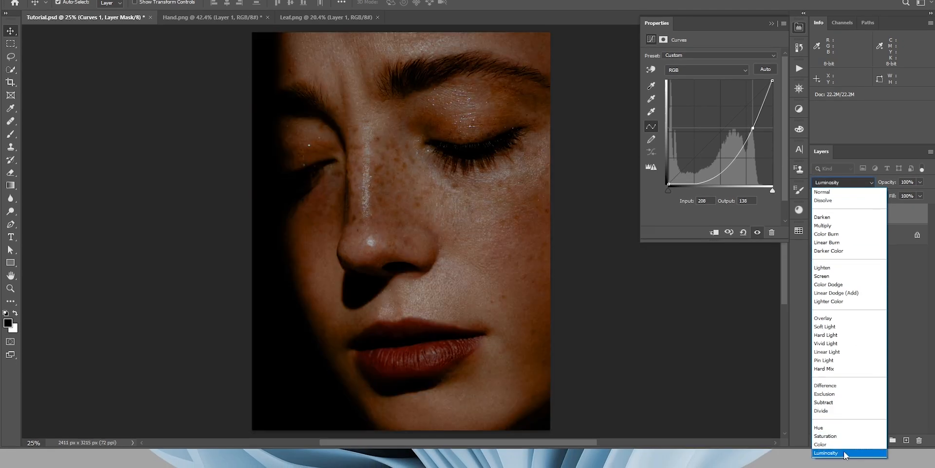
left_click(826, 452)
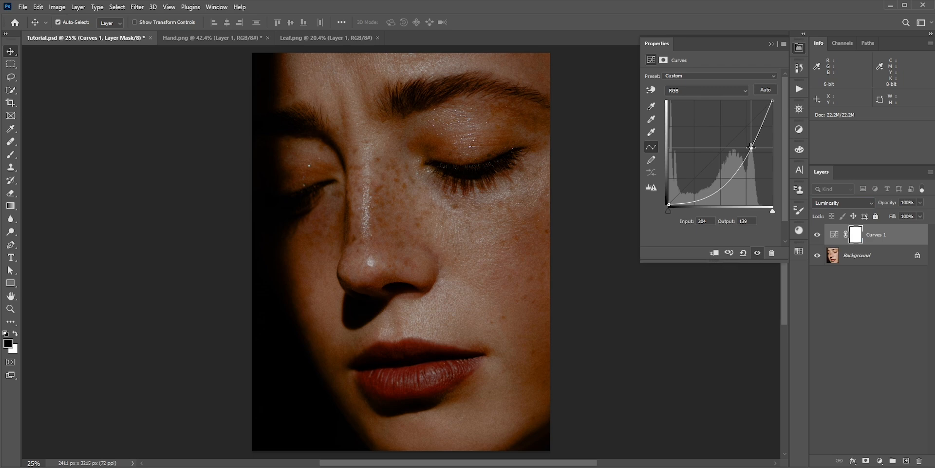
mouse_move(677, 174)
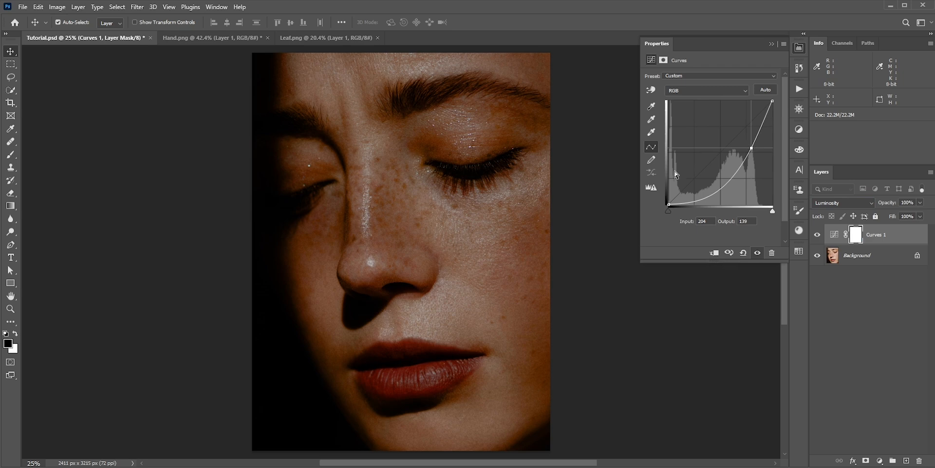
- Invert the Curves layer mask to black so the darkening disappears
left_click(855, 234)
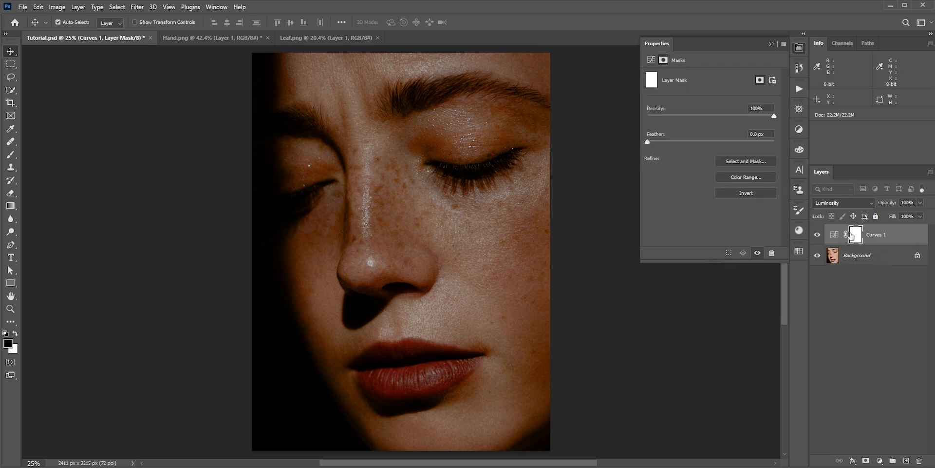
mouse_move(855, 234)
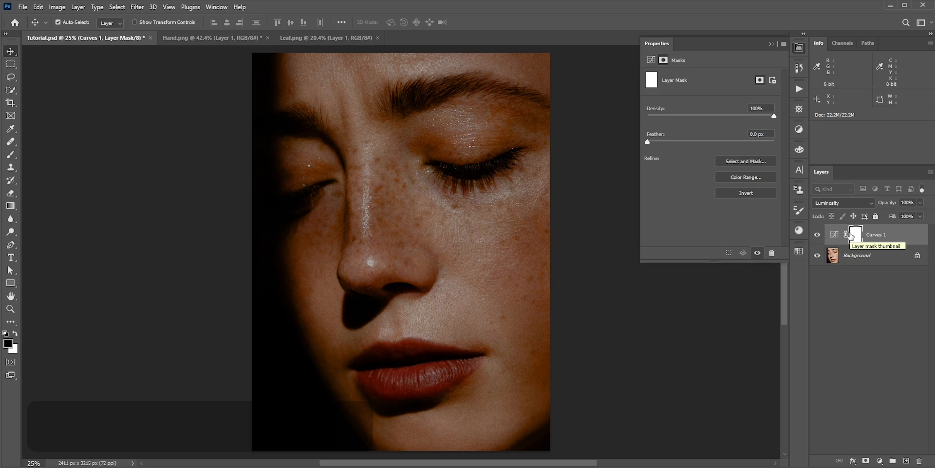
key("alt+backspace")
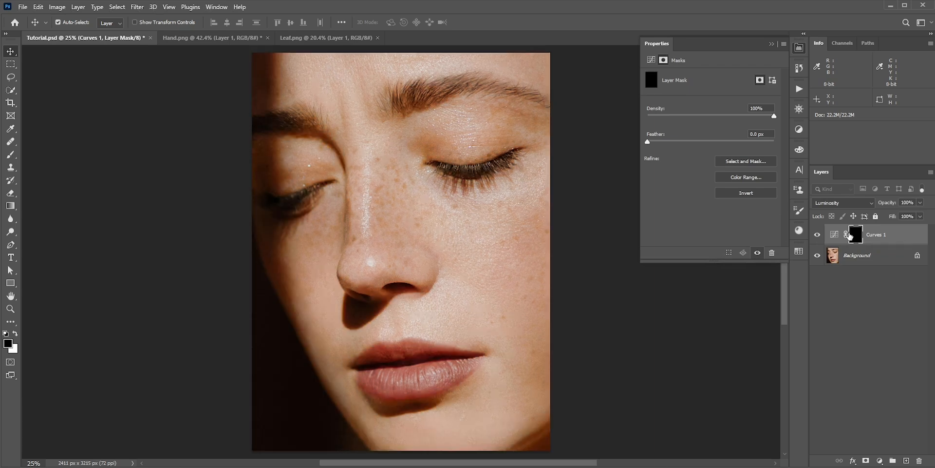
left_click_drag(314, 213, 394, 141)
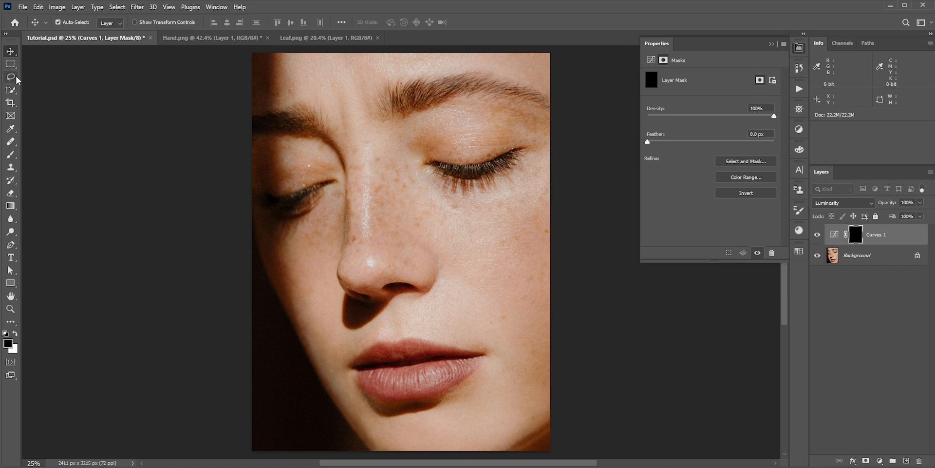
- Lasso an oval on the cheek beside the nose and fill it white in the mask
left_click(11, 77)
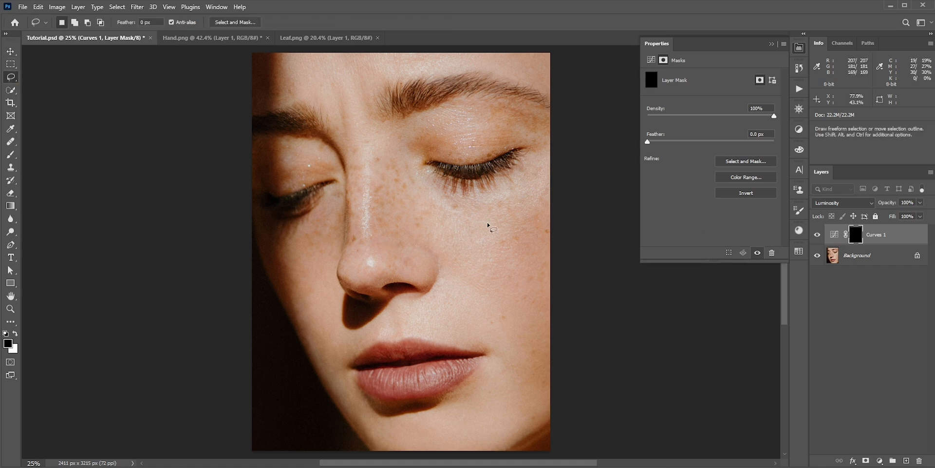
left_click_drag(489, 226, 474, 269)
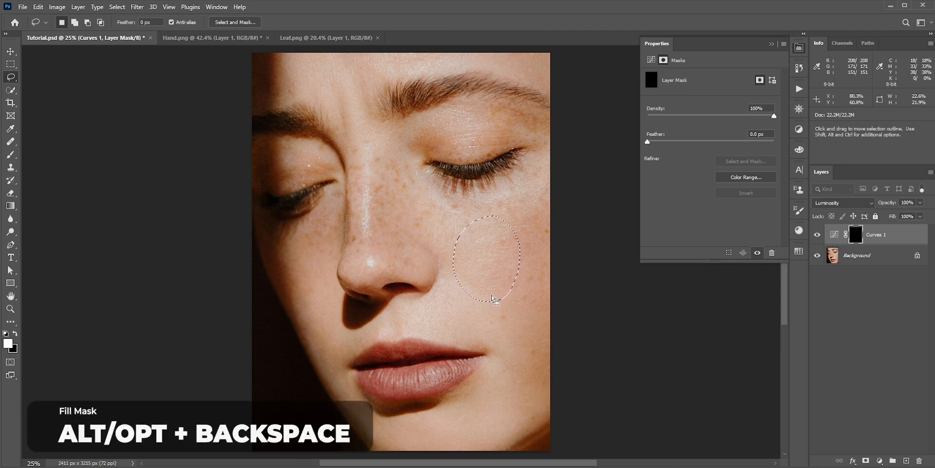
key("alt+BackSpace")
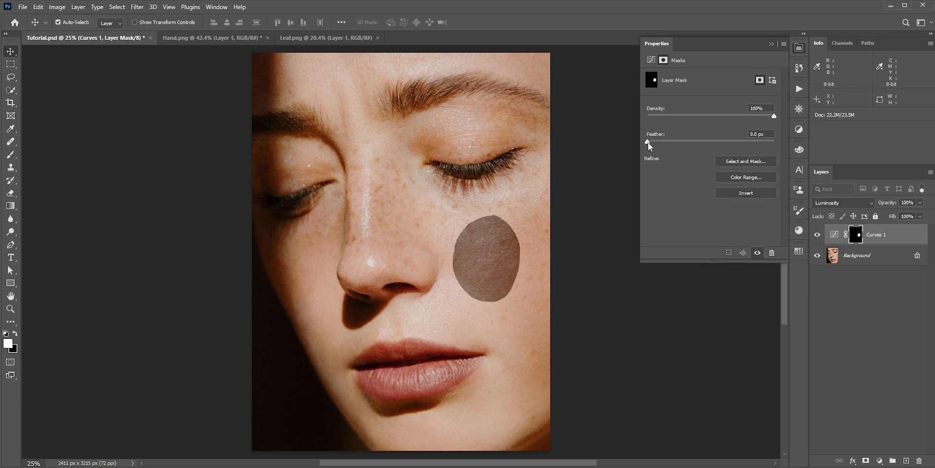
- Feather the Curves mask to about 23.1 px to soften the cheek patch
left_click_drag(648, 145, 675, 145)
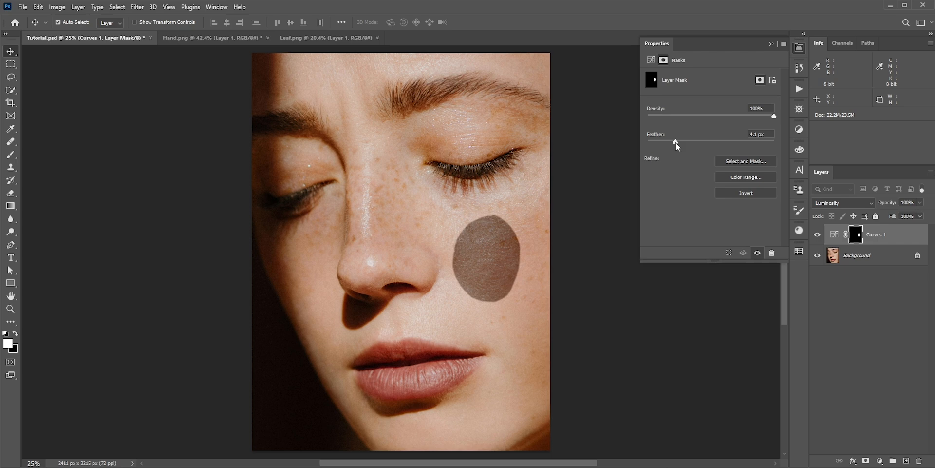
left_click_drag(675, 144, 705, 143)
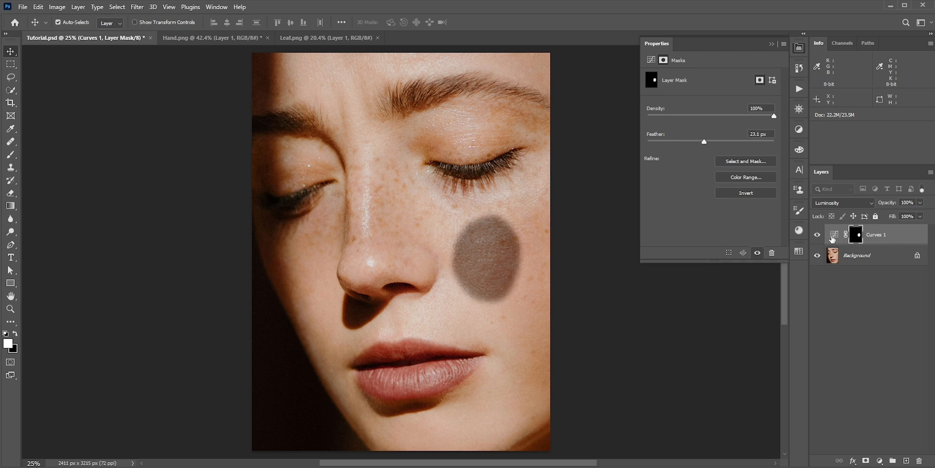
- Refine the RGB curve, raise the Red curve and lower the Blue curve for warmth
left_click(834, 234)
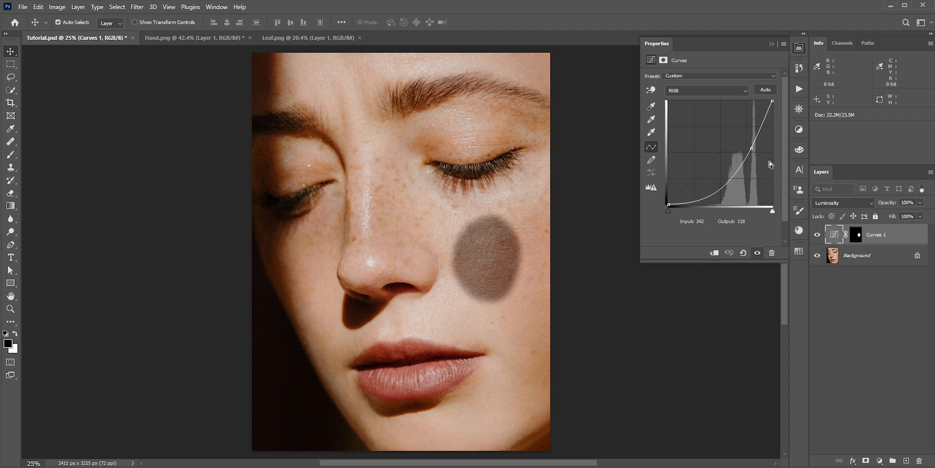
left_click_drag(751, 148, 749, 146)
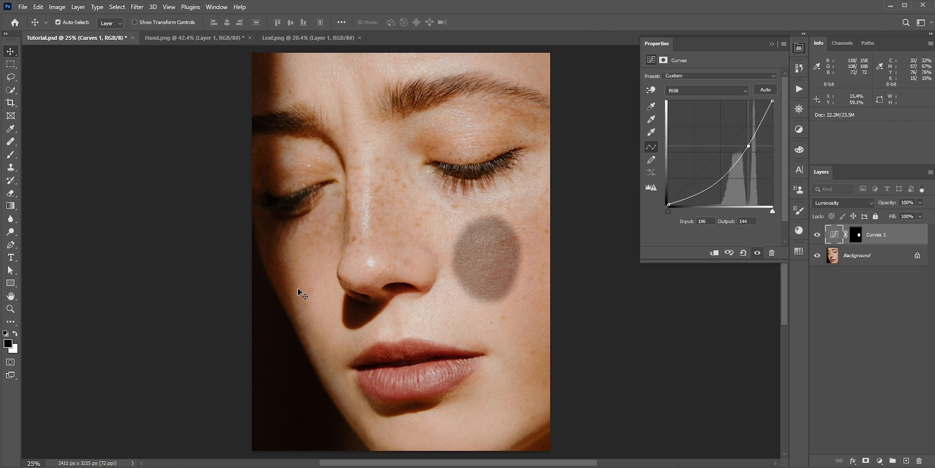
left_click(706, 90)
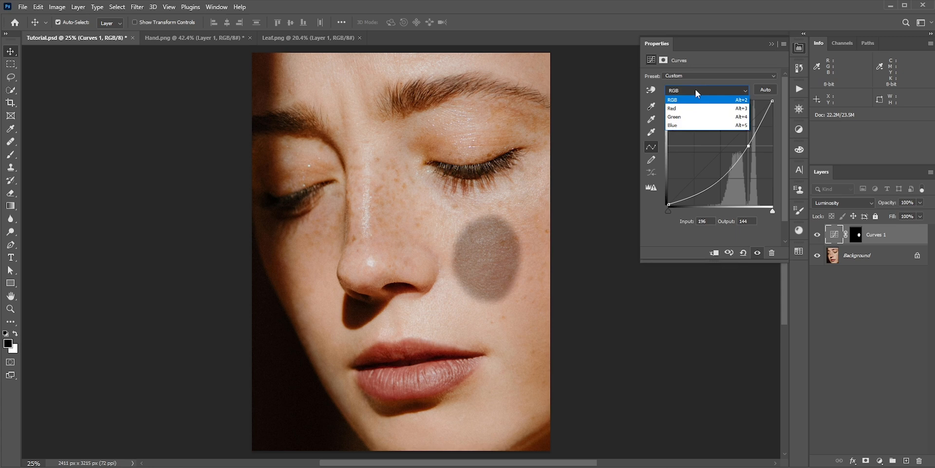
left_click(674, 108)
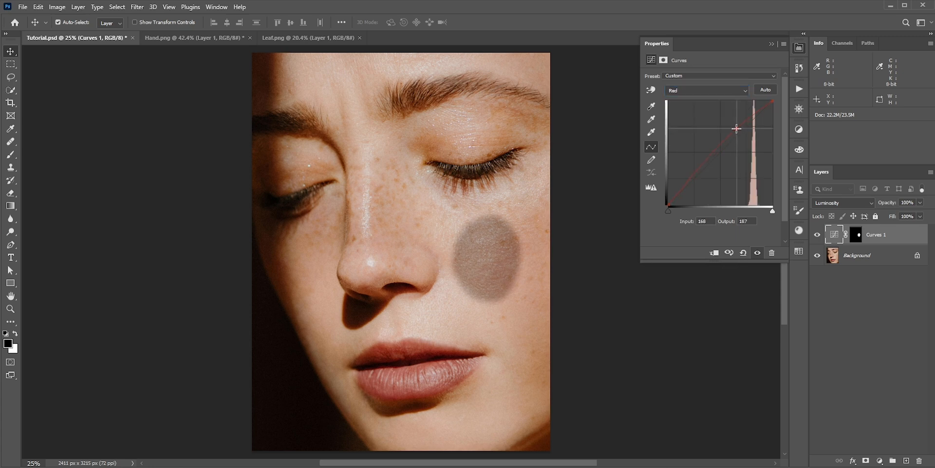
left_click(706, 90)
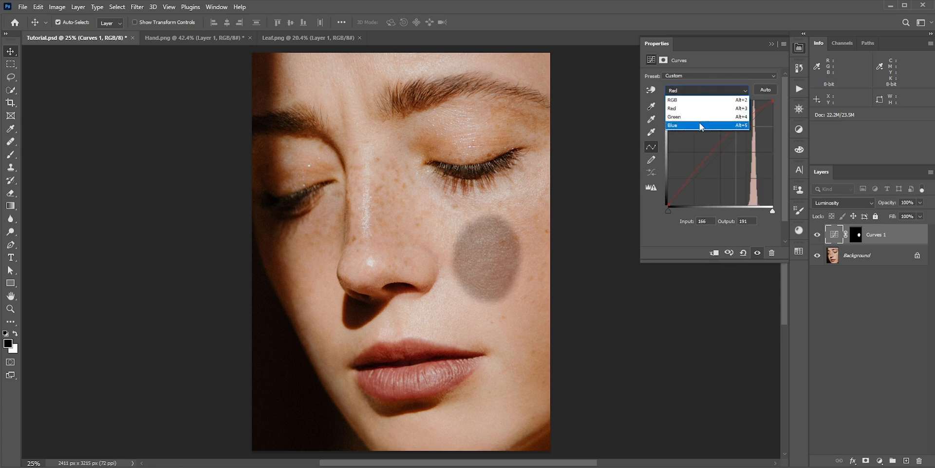
left_click(674, 125)
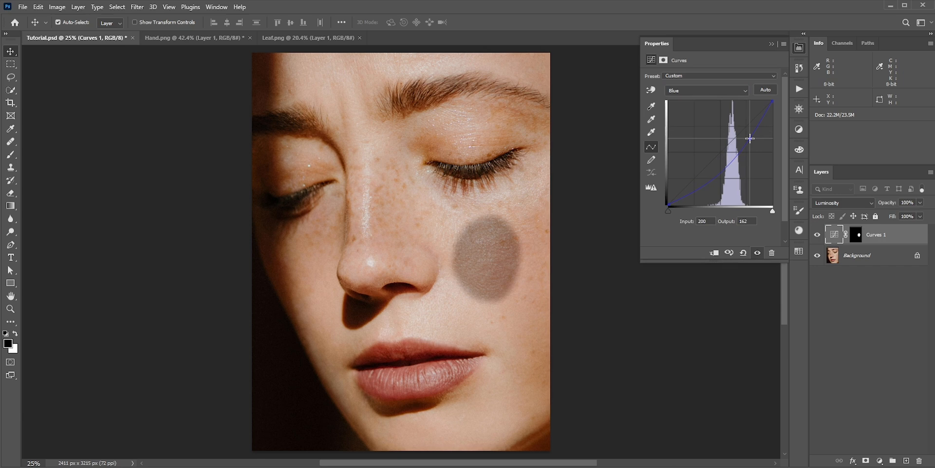
left_click_drag(750, 138, 746, 136)
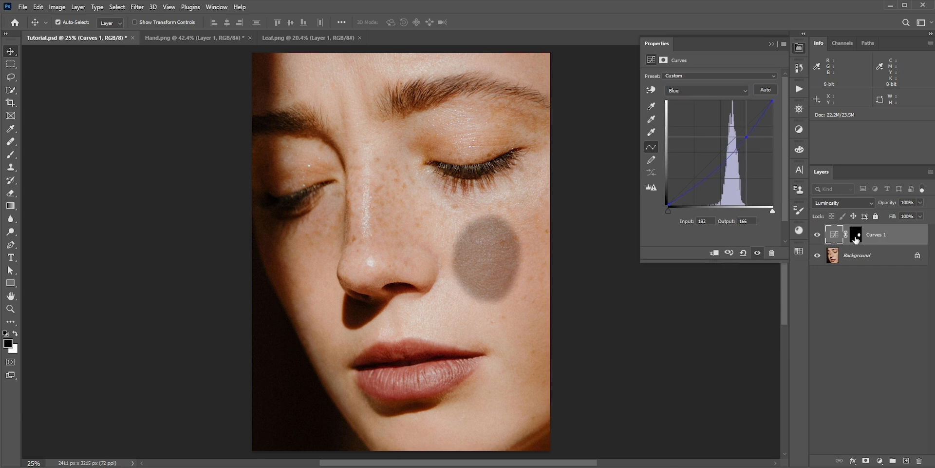
left_click(855, 234)
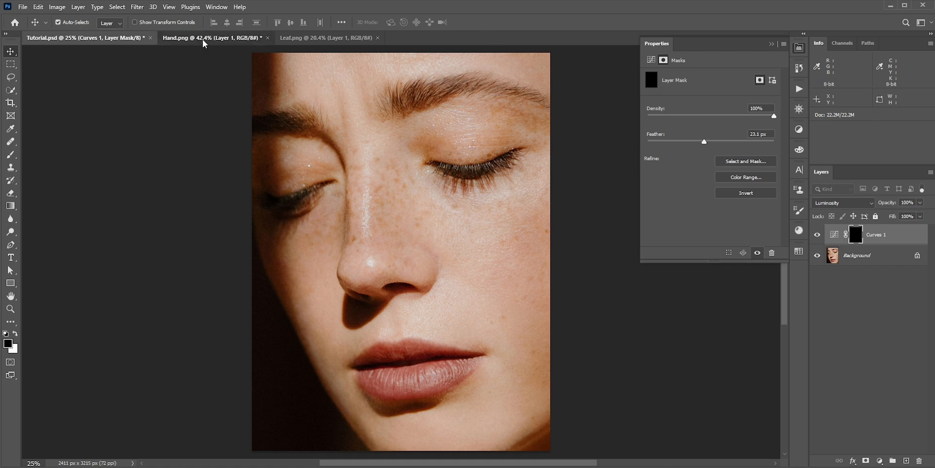
- Invert Hand.png to a white hand on black, then select all, copy and deselect
left_click(206, 38)
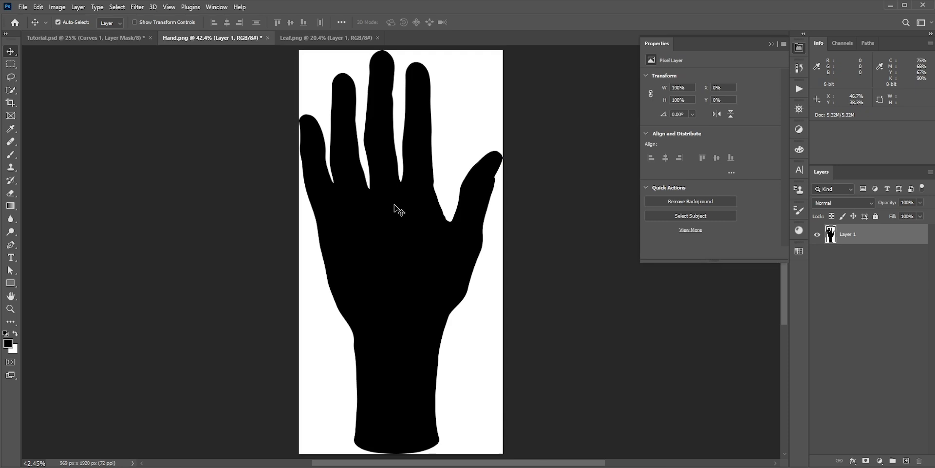
mouse_move(398, 208)
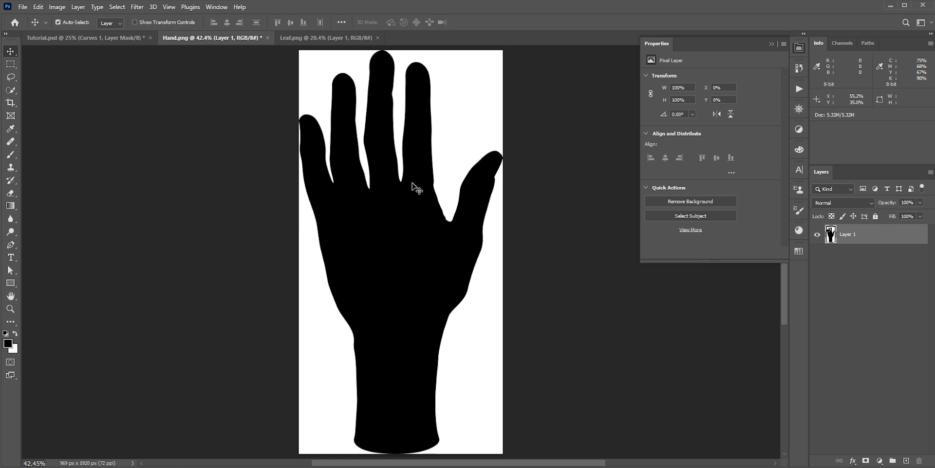
mouse_move(457, 161)
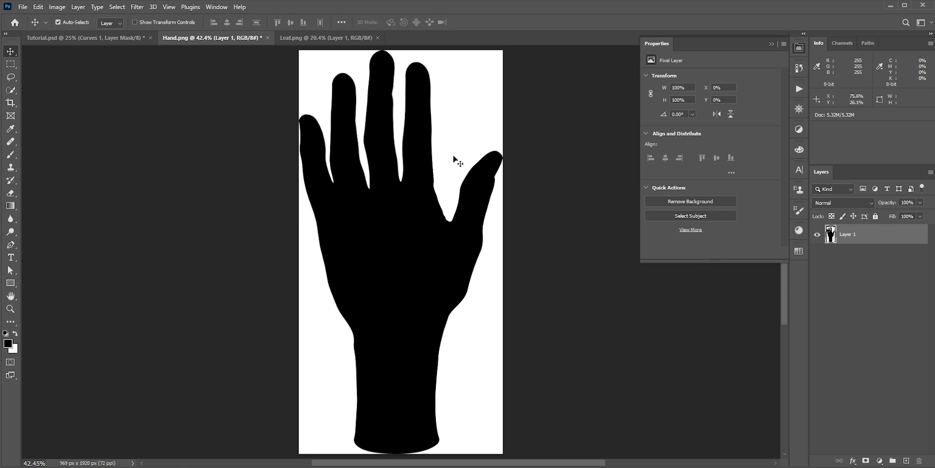
key("ctrl+i")
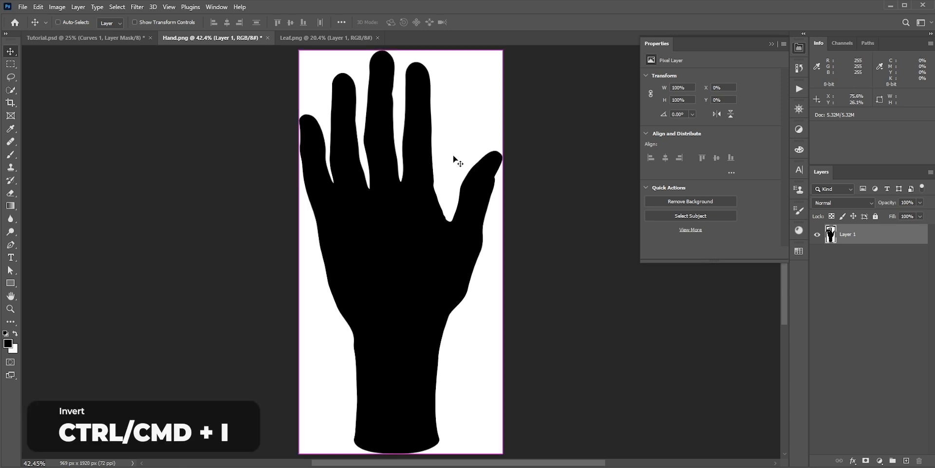
key("ctrl+i")
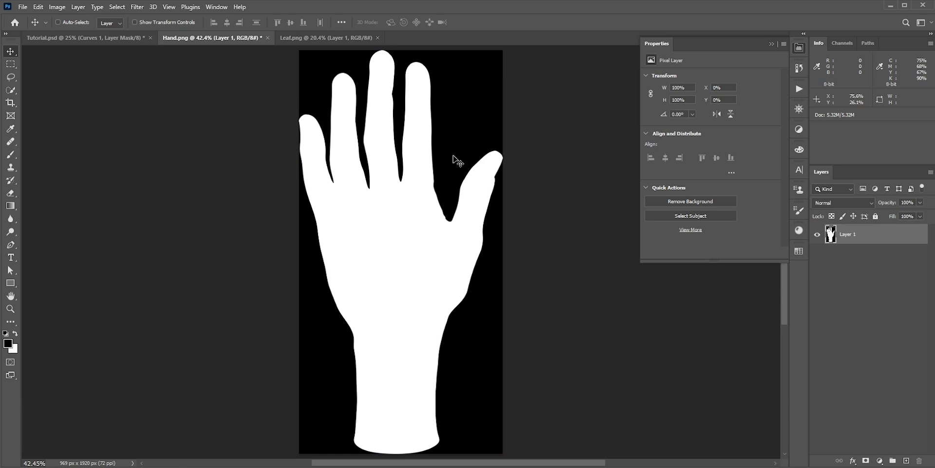
key("ctrl+a")
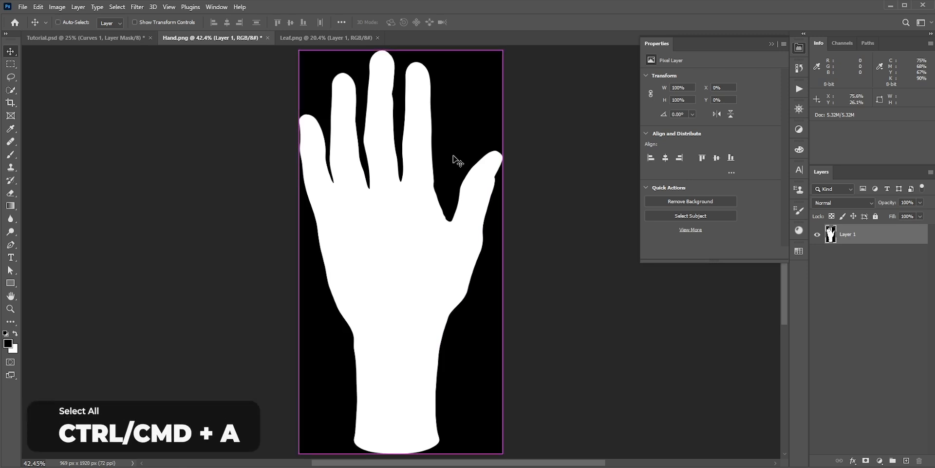
key("ctrl+a")
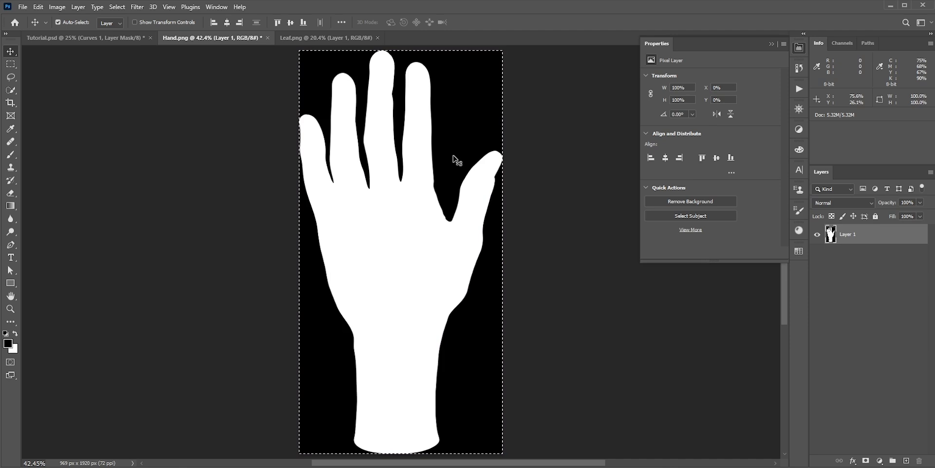
key("ctrl+c")
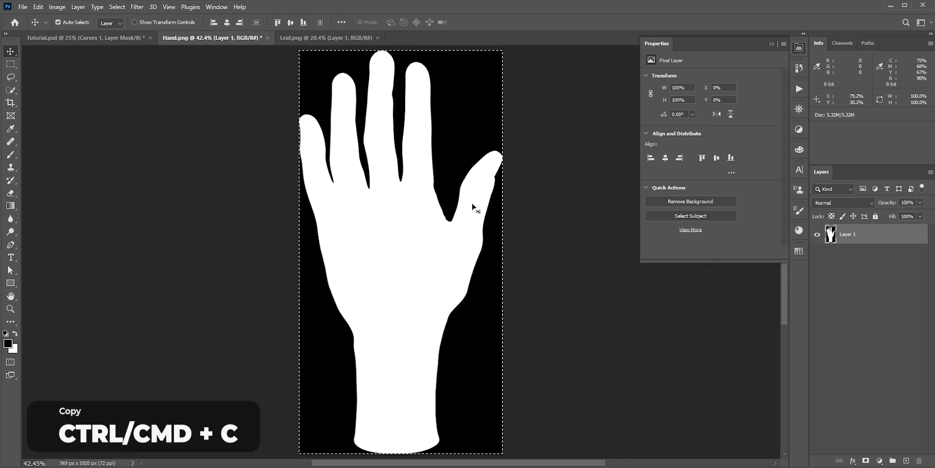
key("Ctrl+D")
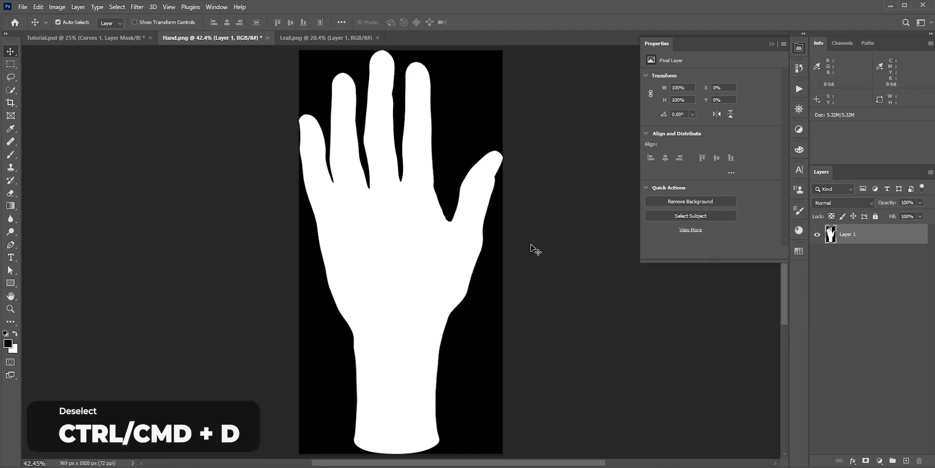
- Paste the hand silhouette into the Tutorial.psd Curves mask, deselect, and begin transforming it
left_click(59, 38)
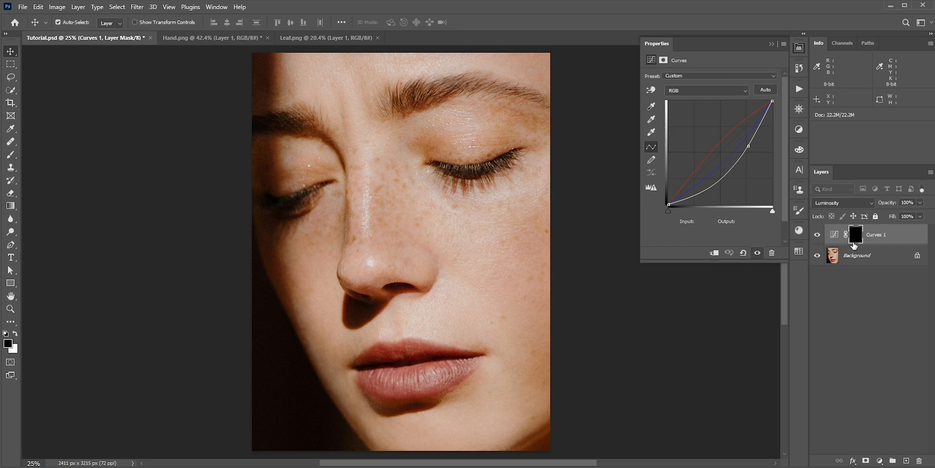
mouse_move(855, 237)
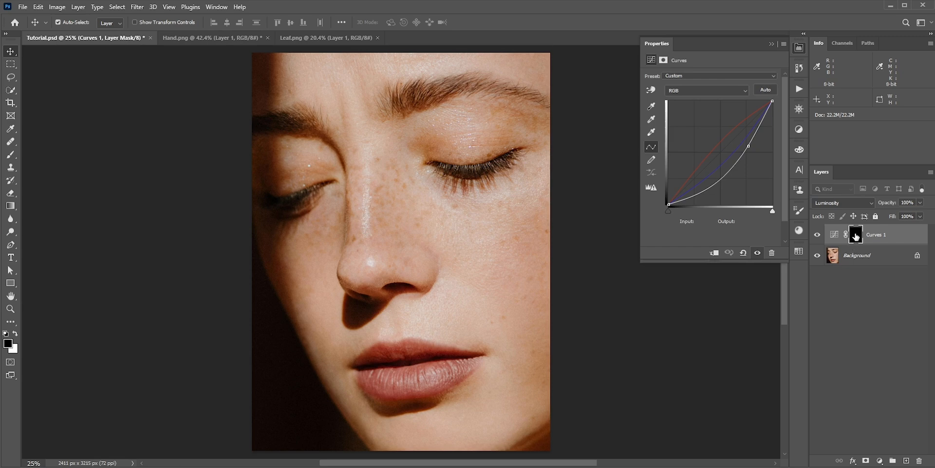
left_click(856, 233)
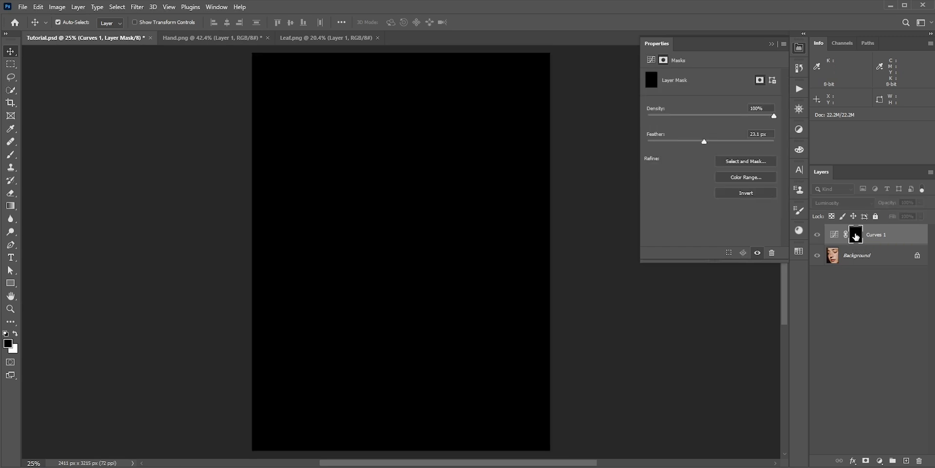
key("ctrl+v")
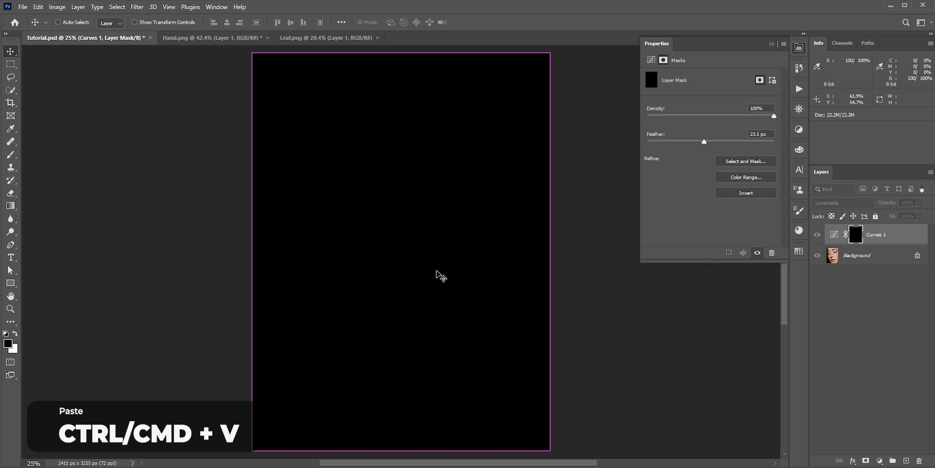
key("ctrl+v")
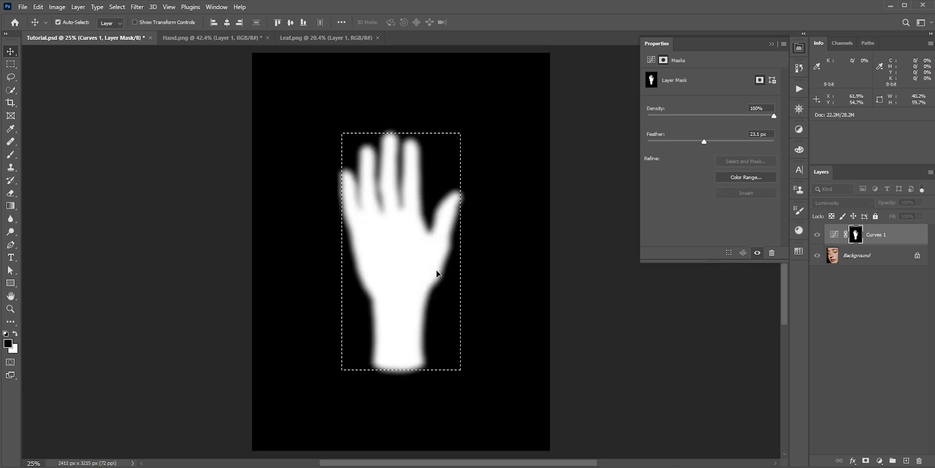
key("ctrl+d")
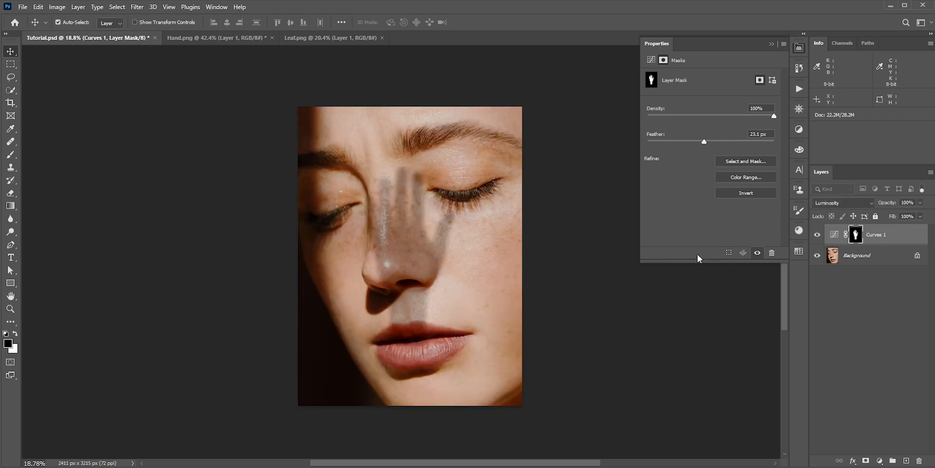
mouse_move(426, 249)
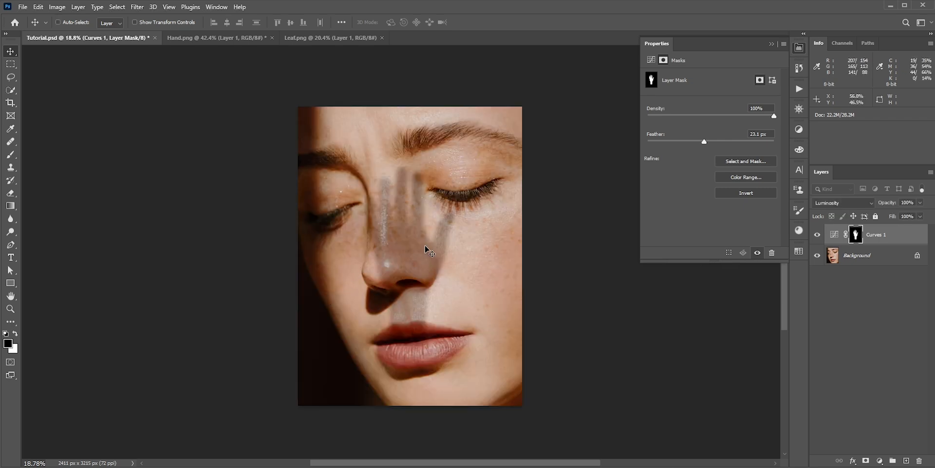
key("ctrl+t")
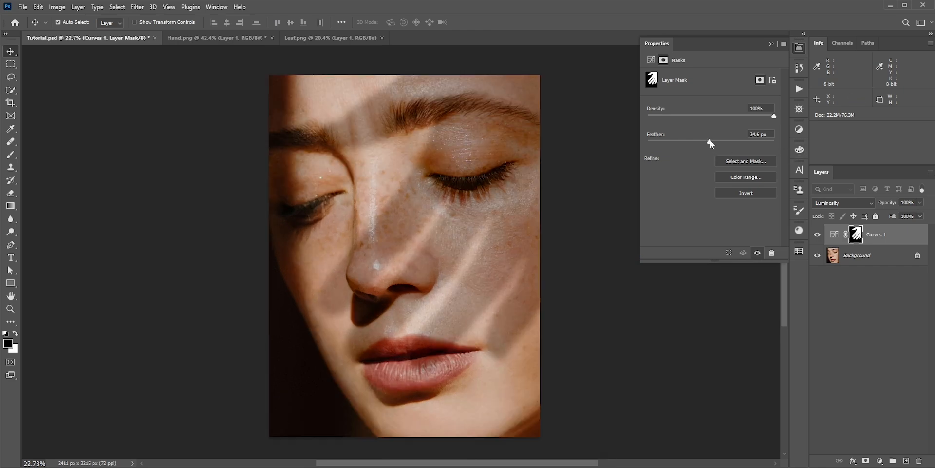
left_click_drag(775, 141, 703, 141)
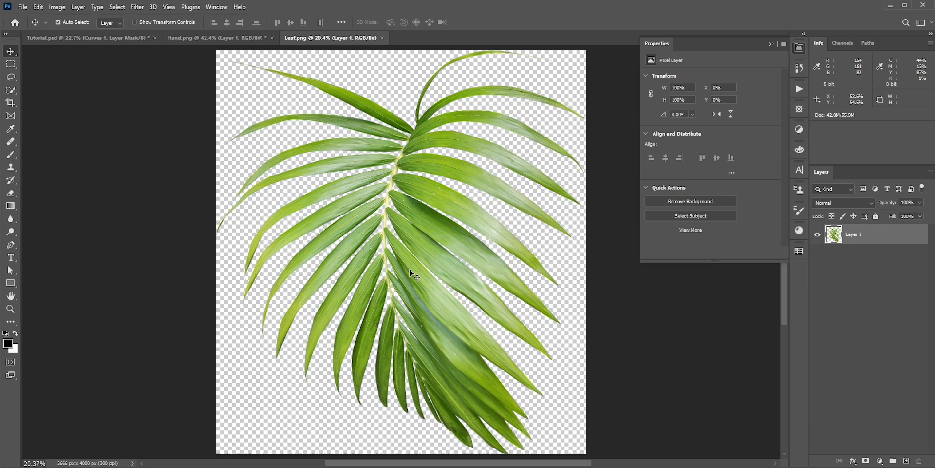
left_click(203, 37)
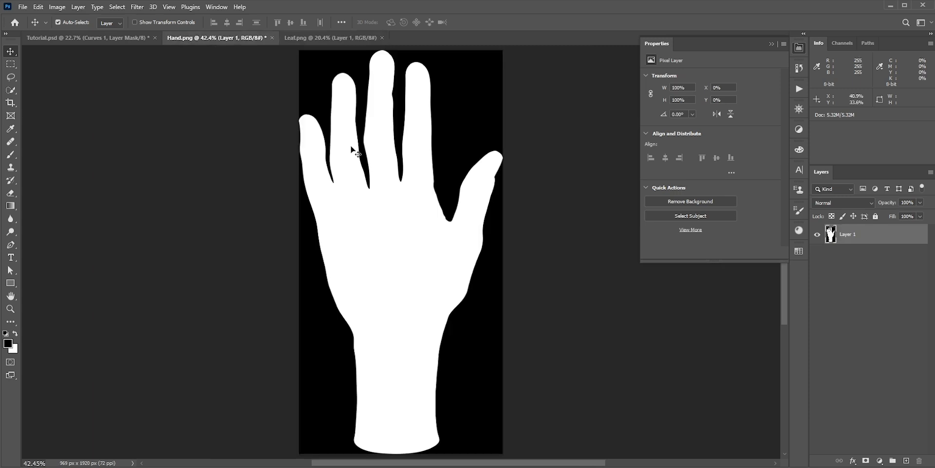
left_click(305, 37)
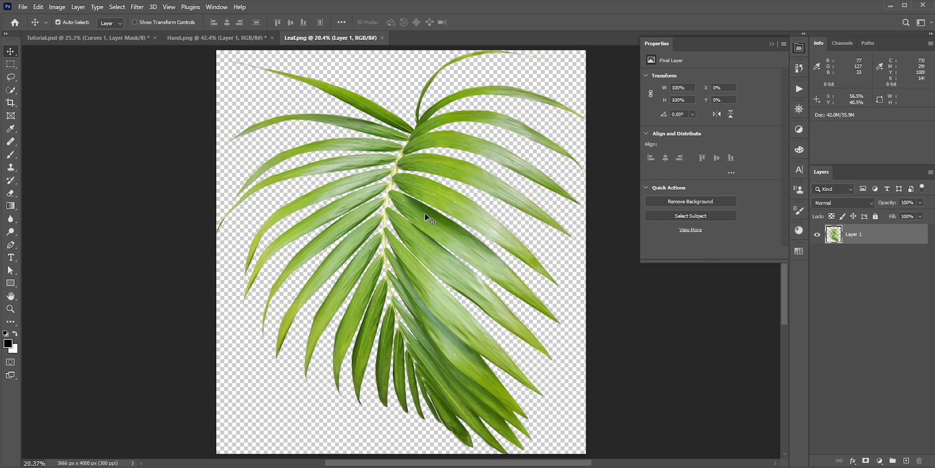
mouse_move(409, 233)
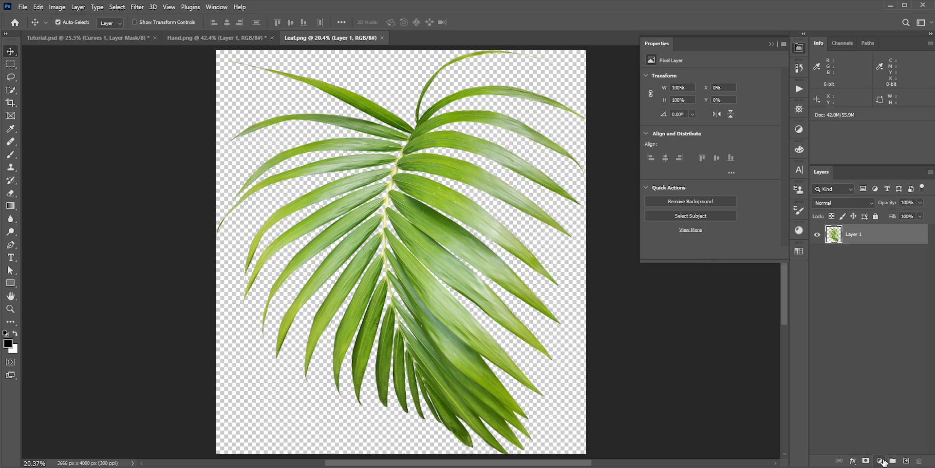
left_click(882, 460)
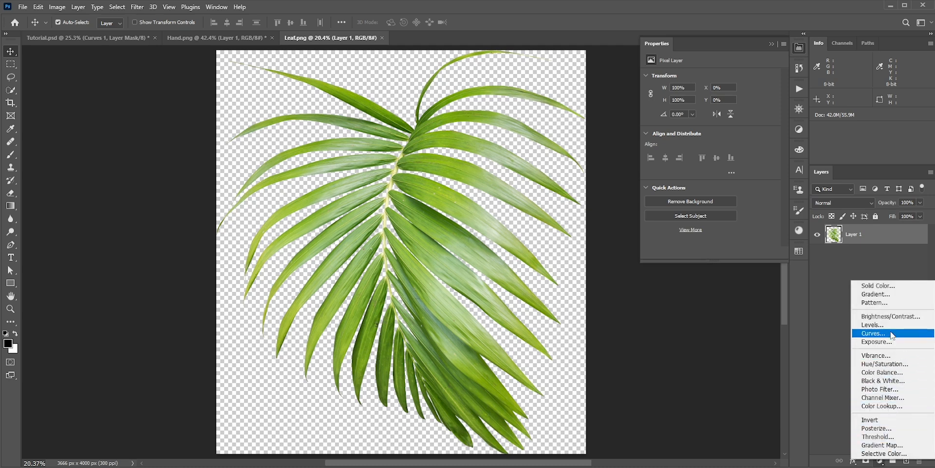
key("ctrl+l")
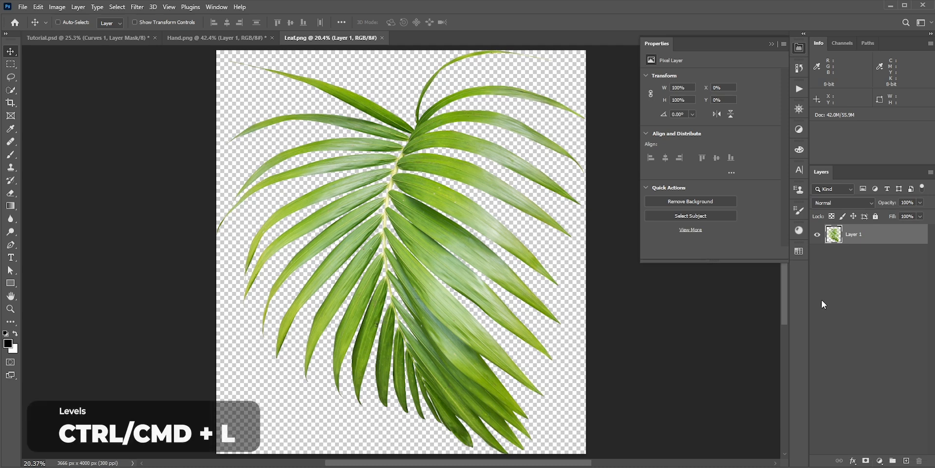
- Use Levels to turn the palm leaf solid, then invert it to a white silhouette
key("ctrl+l")
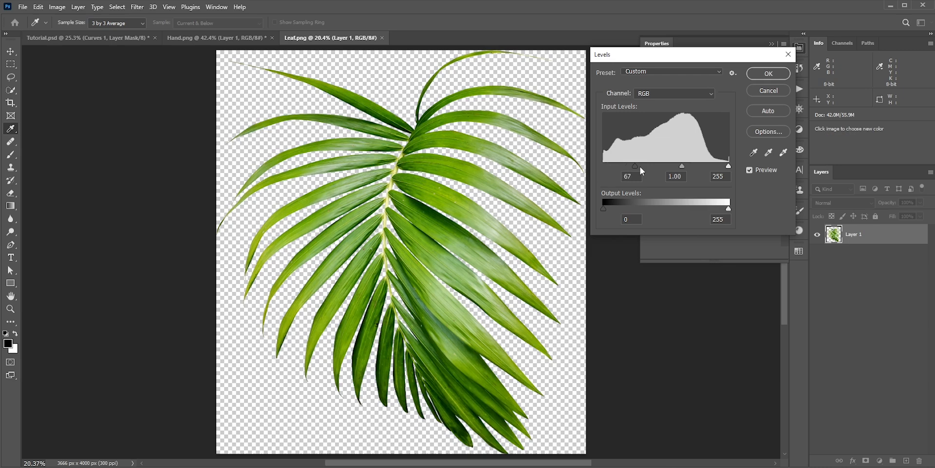
left_click_drag(634, 166, 619, 166)
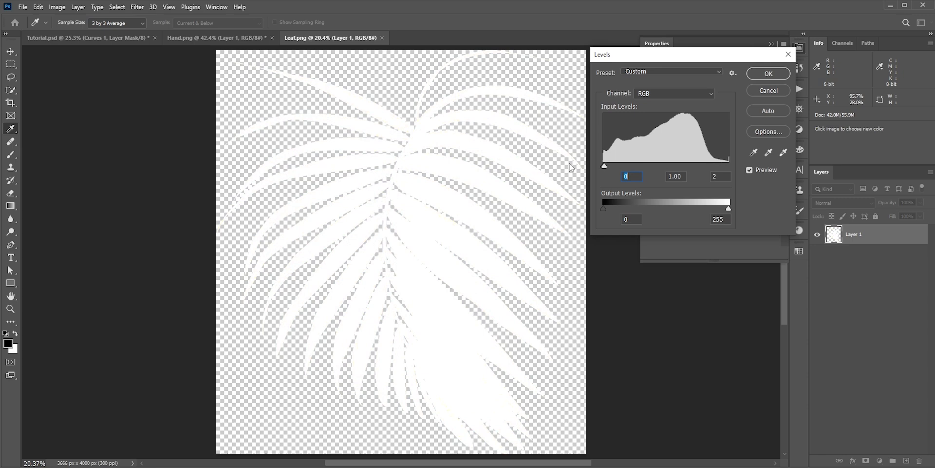
left_click(719, 175)
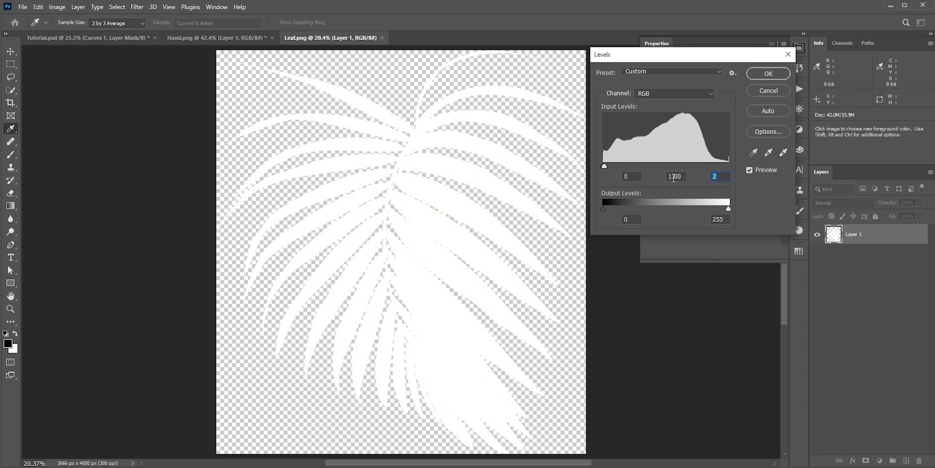
left_click(767, 72)
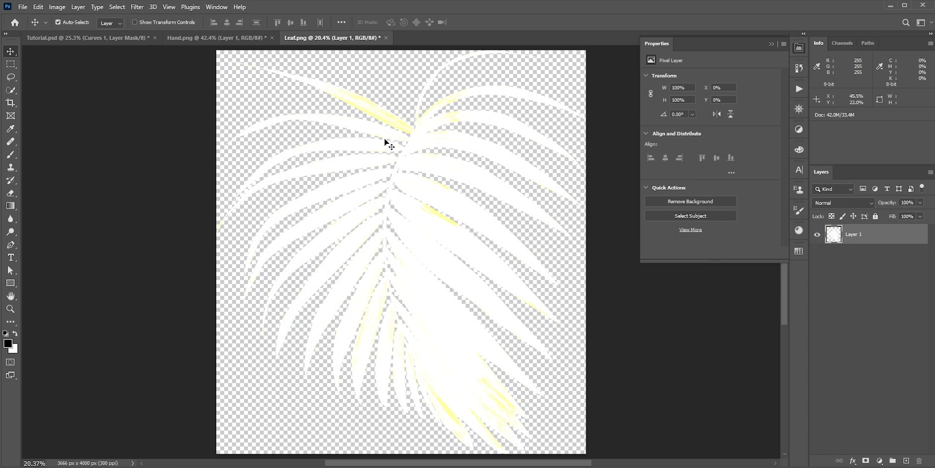
mouse_move(383, 141)
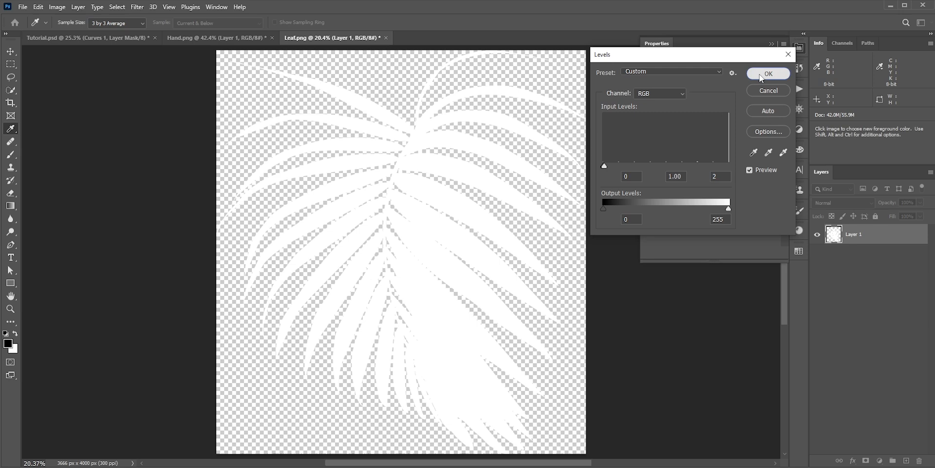
left_click(768, 72)
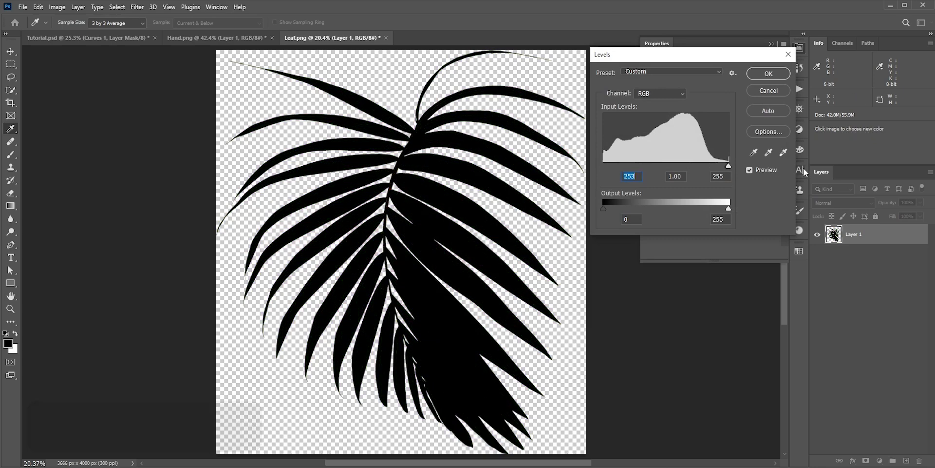
key("ctrl+i")
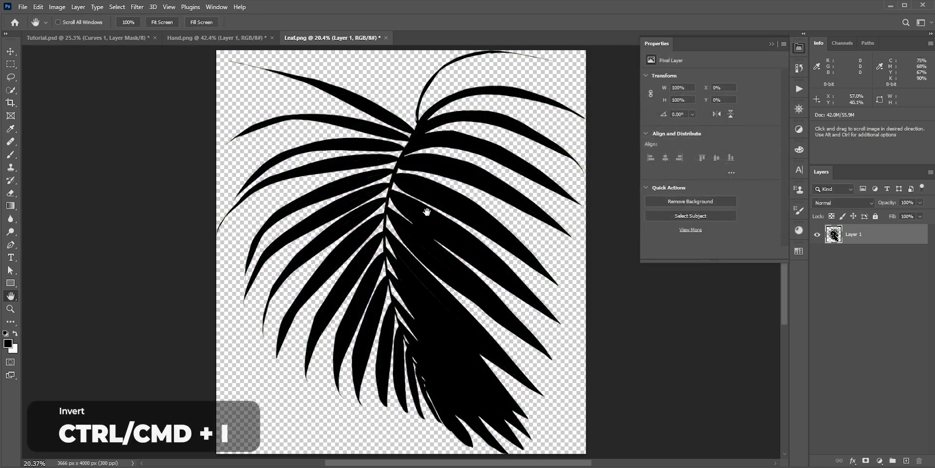
key("ctrl+i")
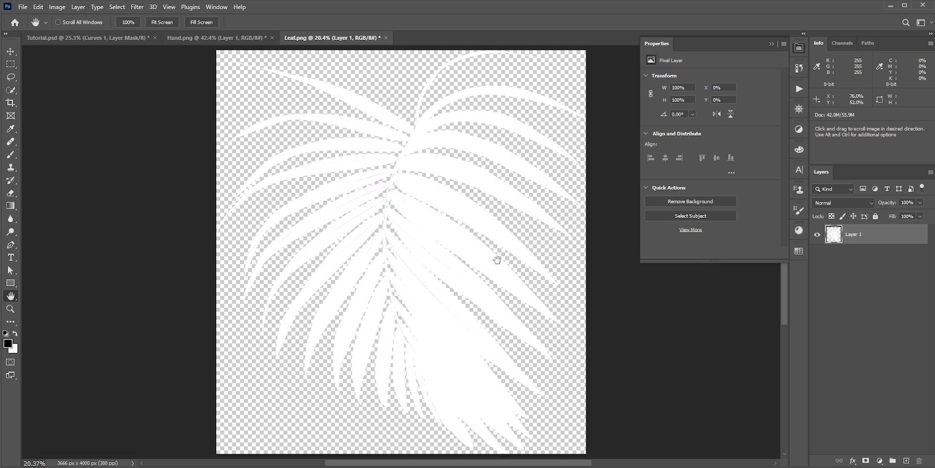
- Select all of Leaf.png and copy the white leaf silhouette
key("ctrl+a")
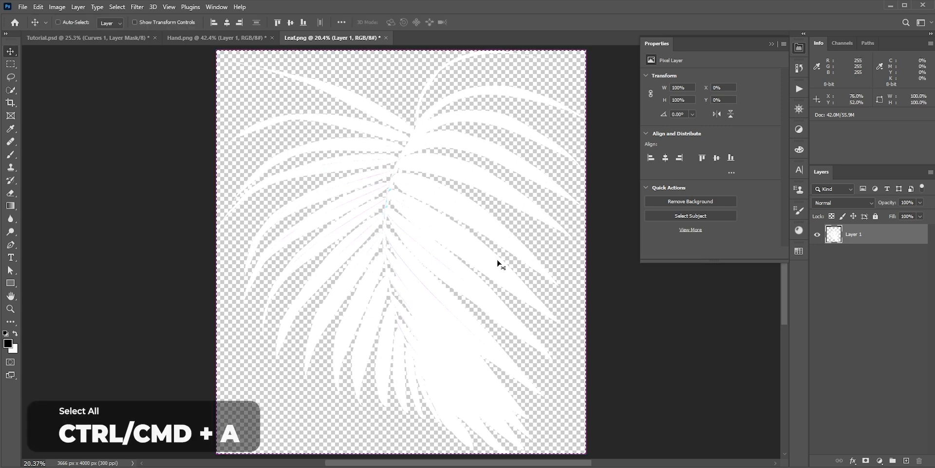
key("ctrl+c")
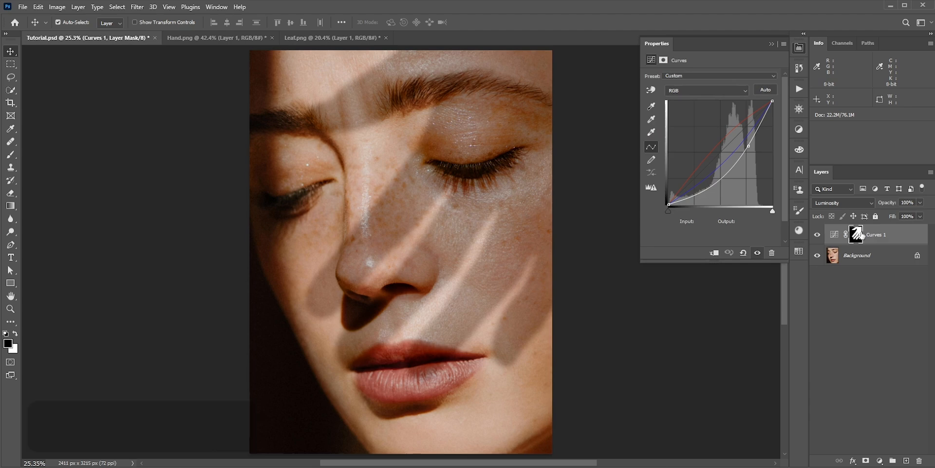
- Duplicate Curves 1, fill the original's mask black, and paste the leaf into it
key("ctrl+j")
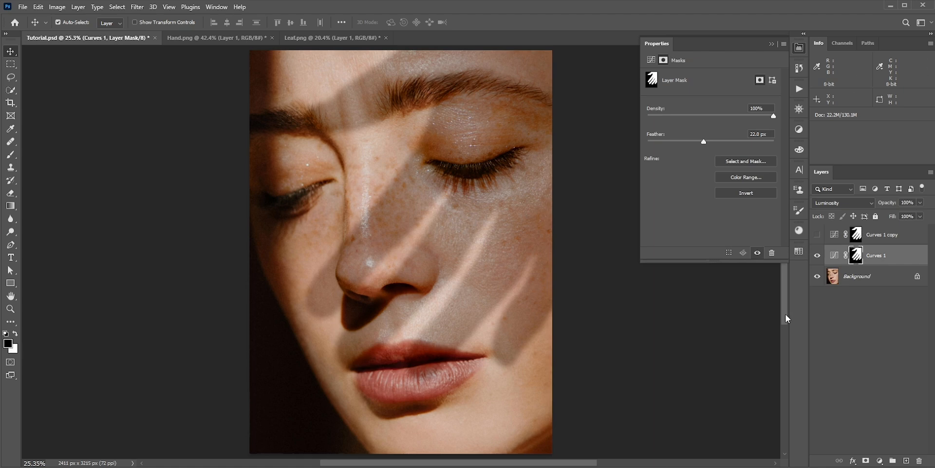
key("alt+backspace")
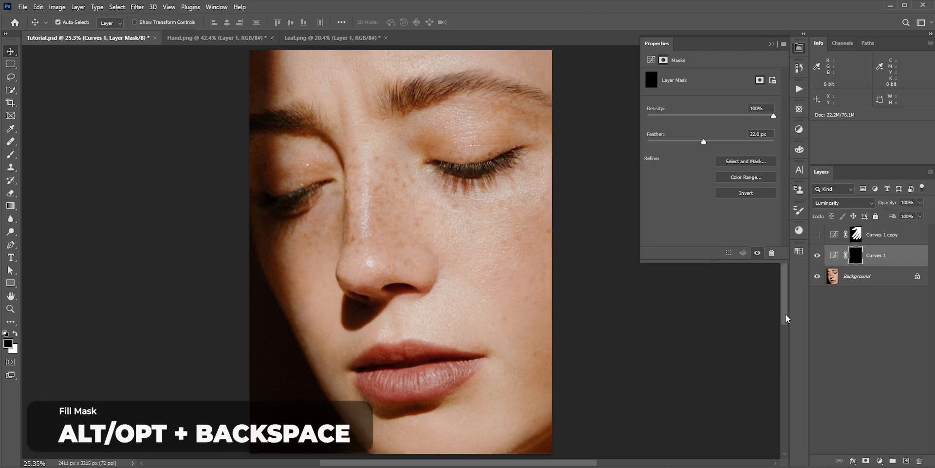
key("alt+BackSpace")
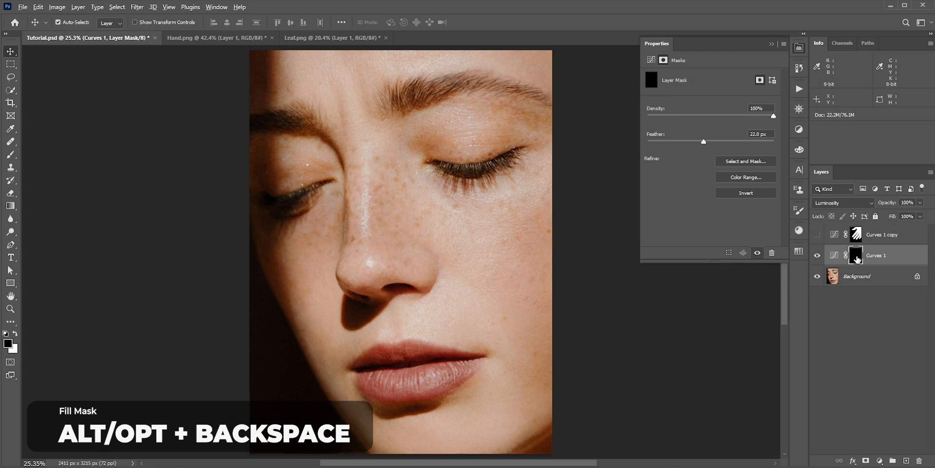
key("alt+backspace")
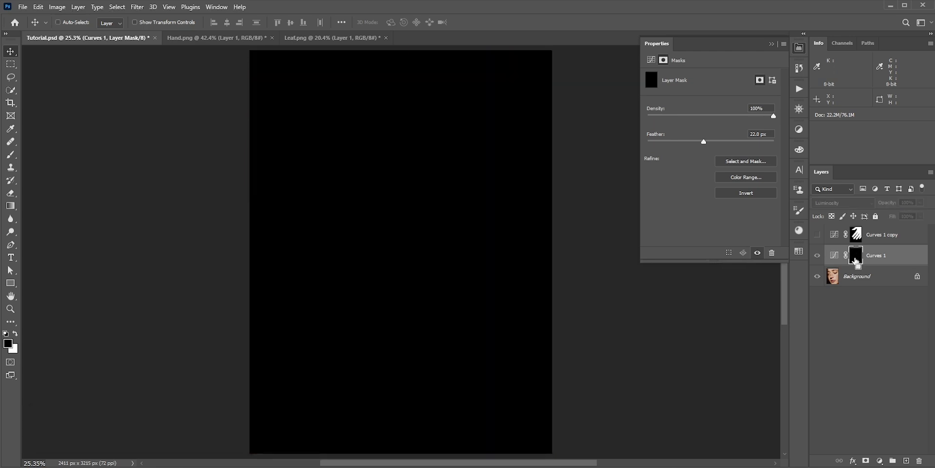
key("ctrl+v")
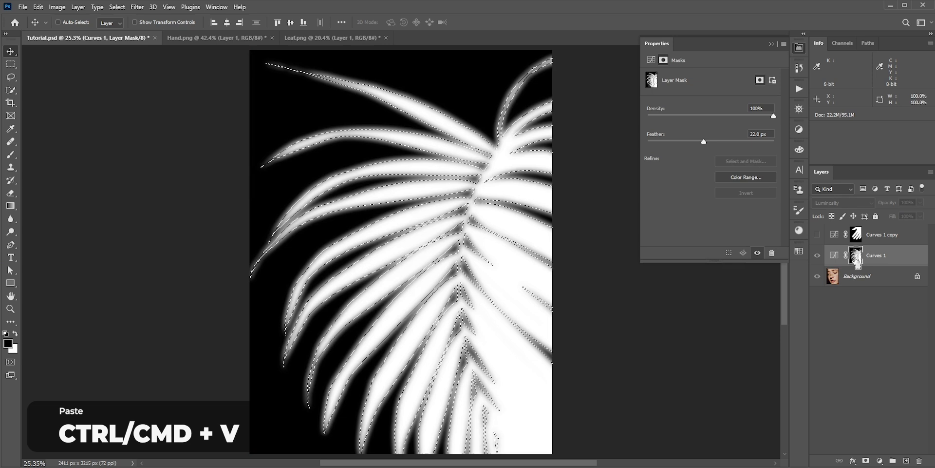
- Deepen the Curves point so palm-leaf shadows fall darker across the face
key("ctrl+t")
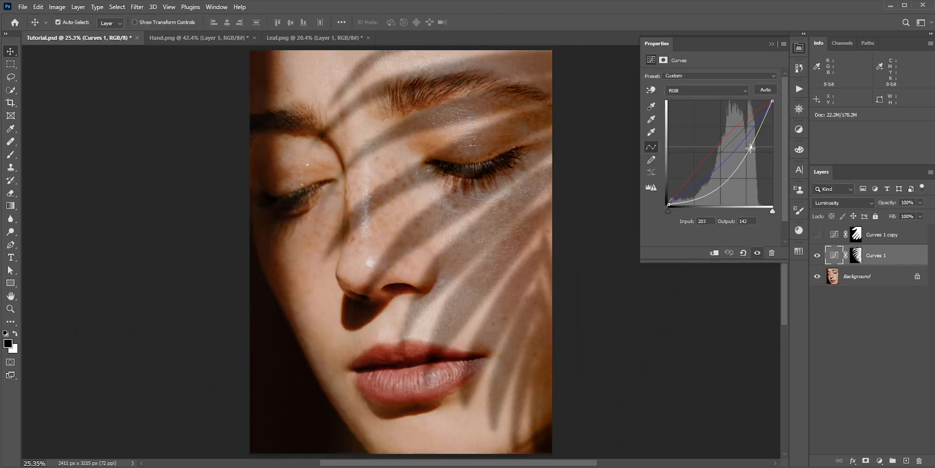
left_click_drag(750, 148, 752, 149)
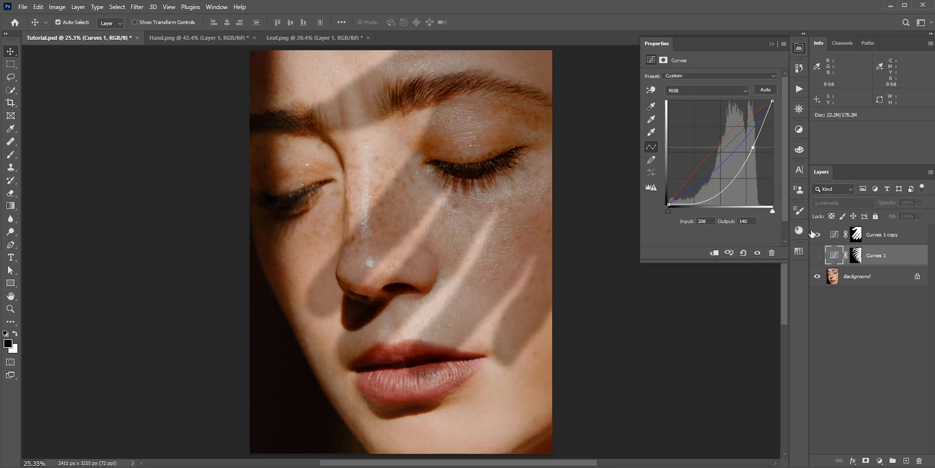
left_click_drag(754, 147, 757, 148)
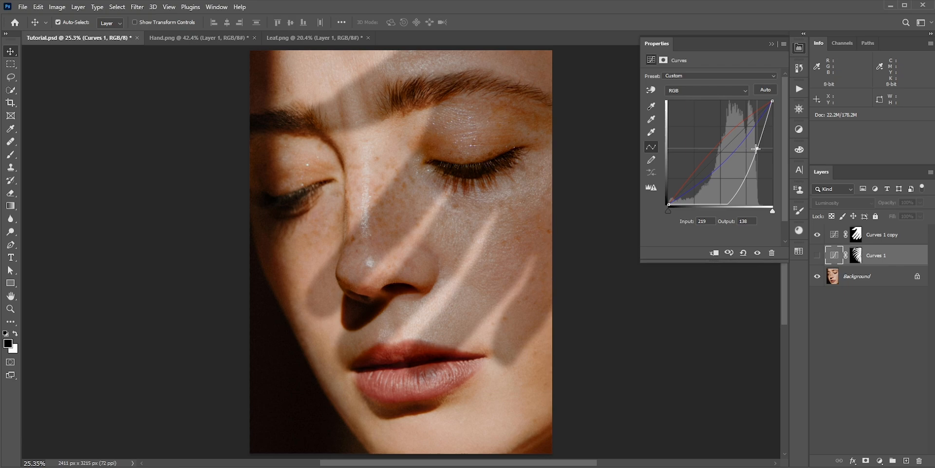